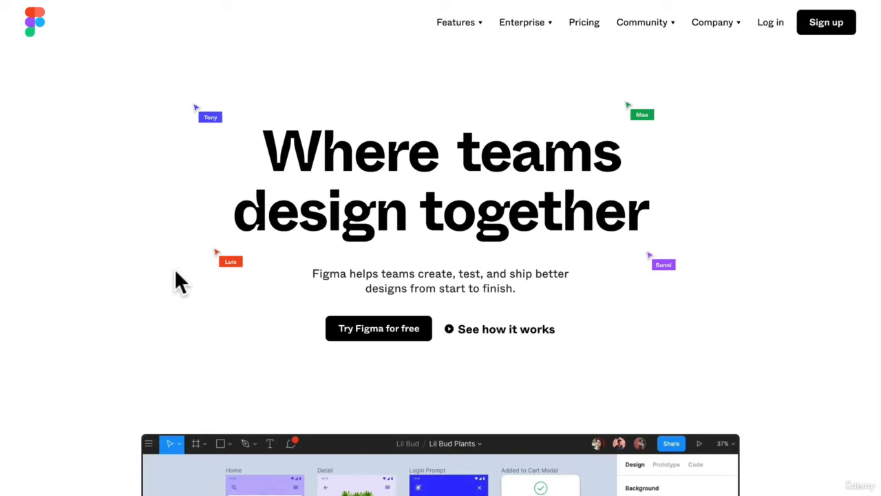
mouse_move(512, 104)
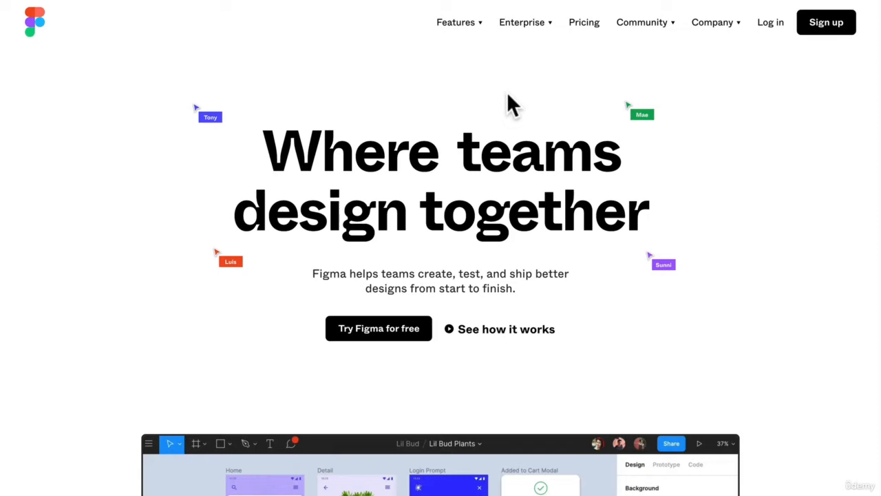
mouse_move(492, 82)
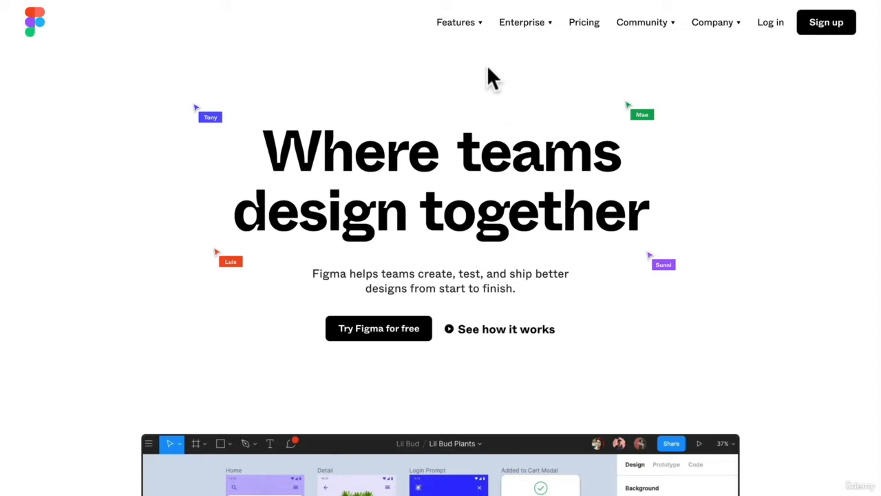
- Expand the Features menu in the top navigation to list the feature pages
click(454, 22)
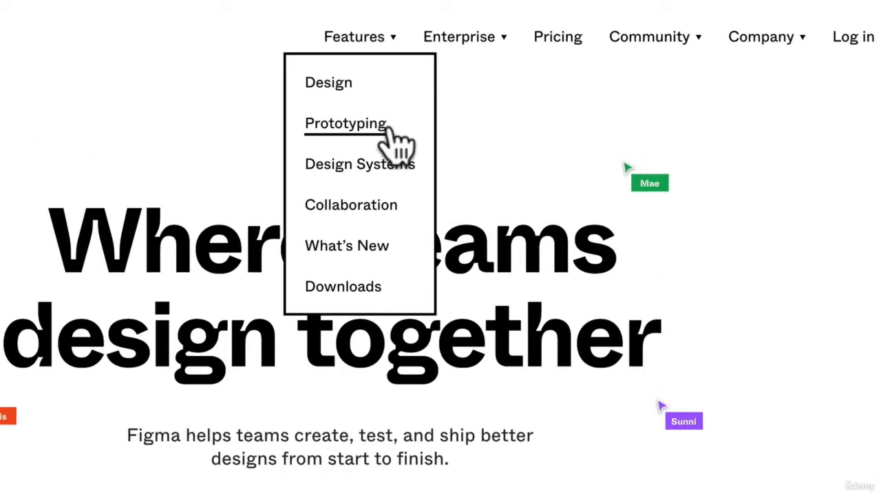
mouse_move(350, 204)
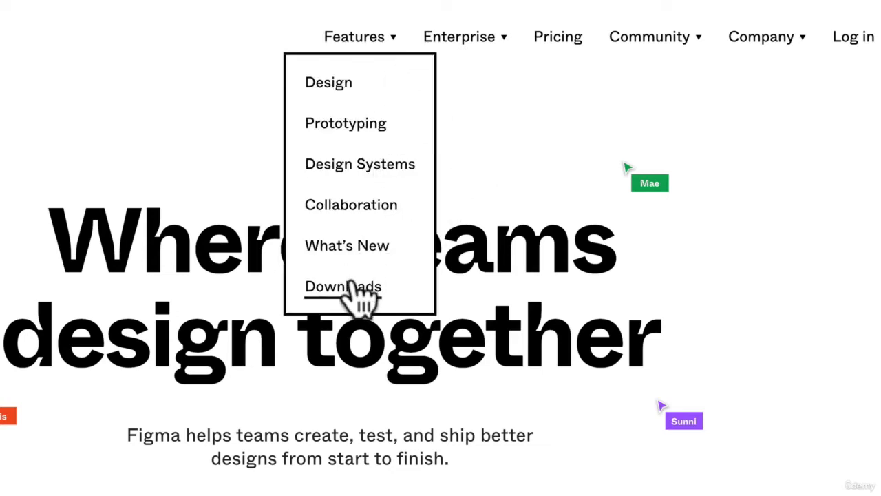
- Go to the Downloads page with desktop apps, mirror apps and font installers
click(350, 285)
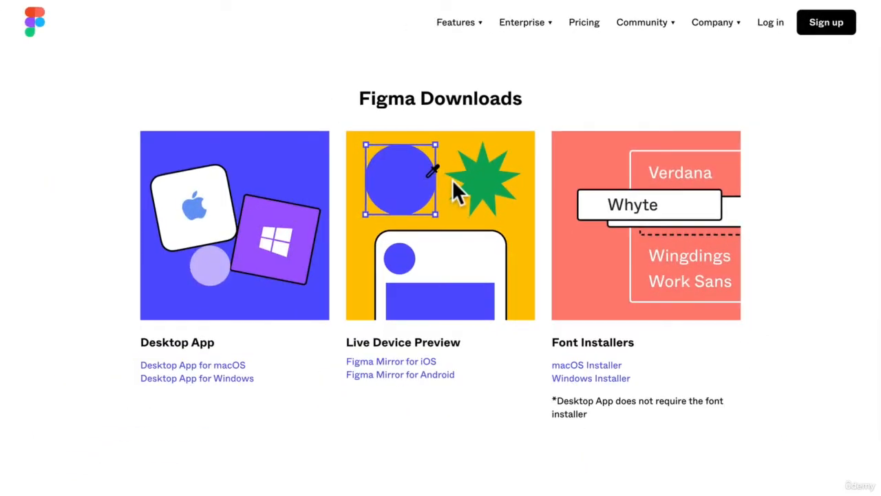
mouse_move(355, 123)
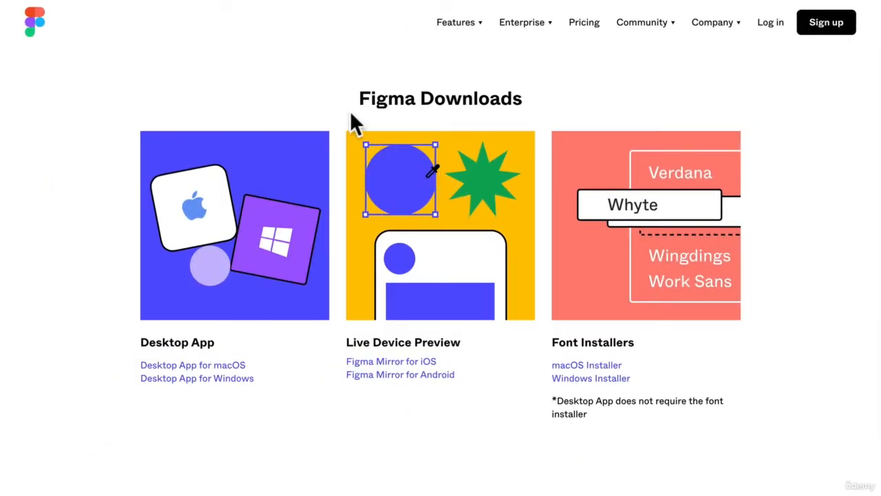
mouse_move(165, 48)
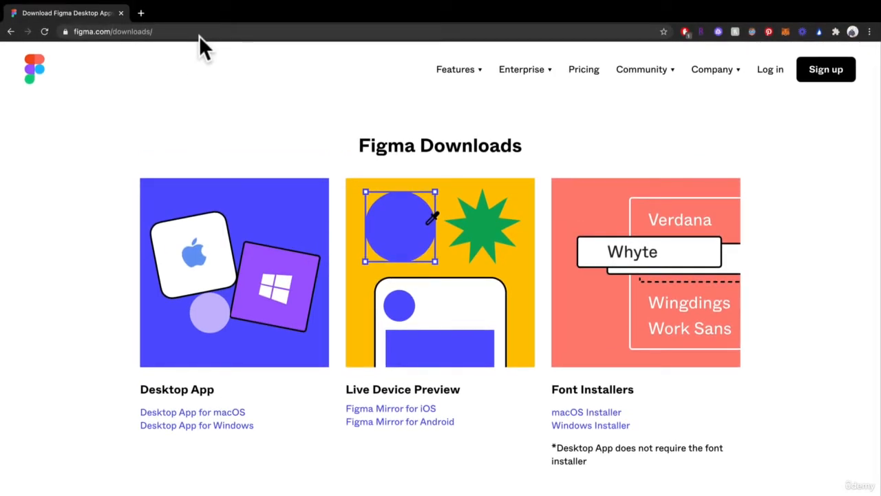
mouse_move(427, 135)
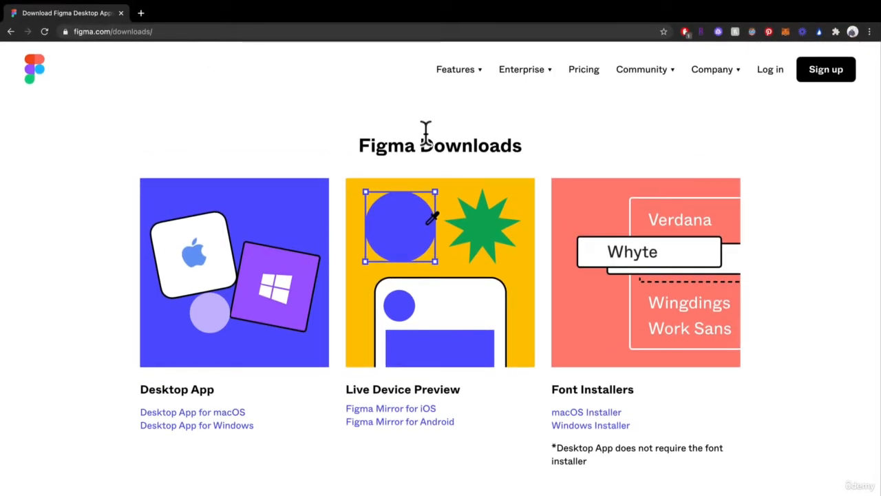
- Open the Pricing page and scroll to compare Starter, Professional ($12) and Organization ($45) plans
click(584, 68)
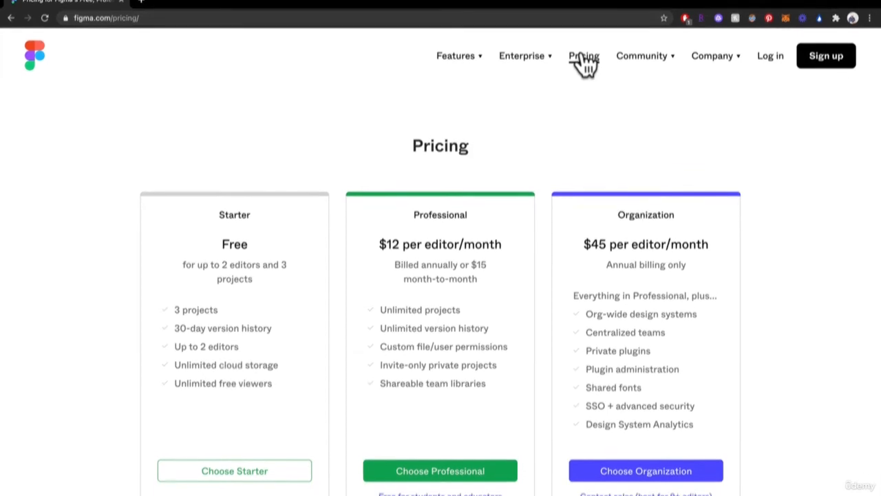
scroll(down, 3)
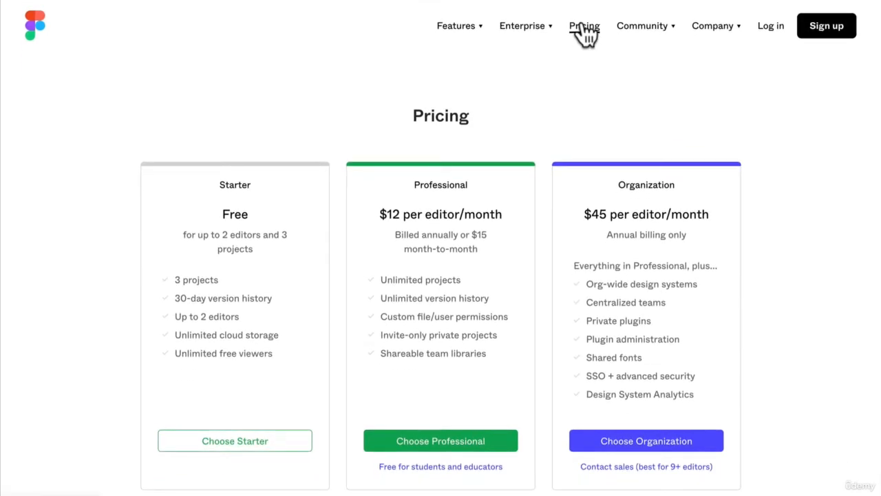
mouse_move(241, 223)
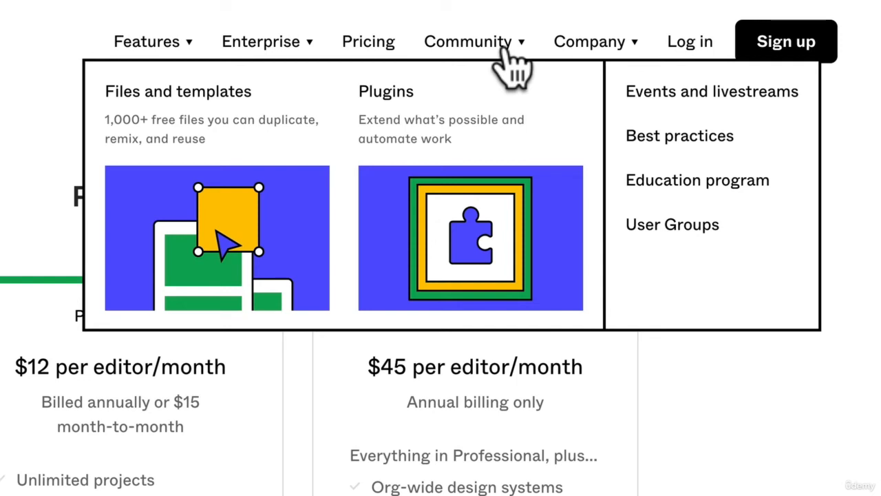
mouse_move(516, 66)
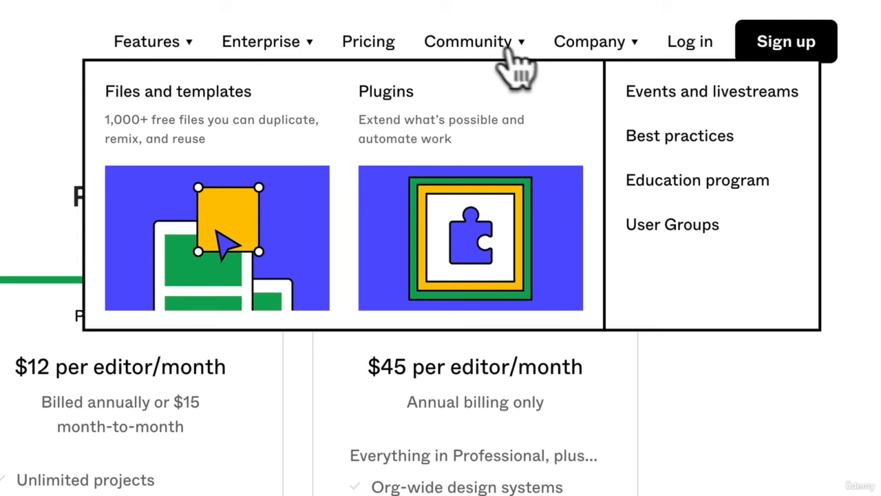